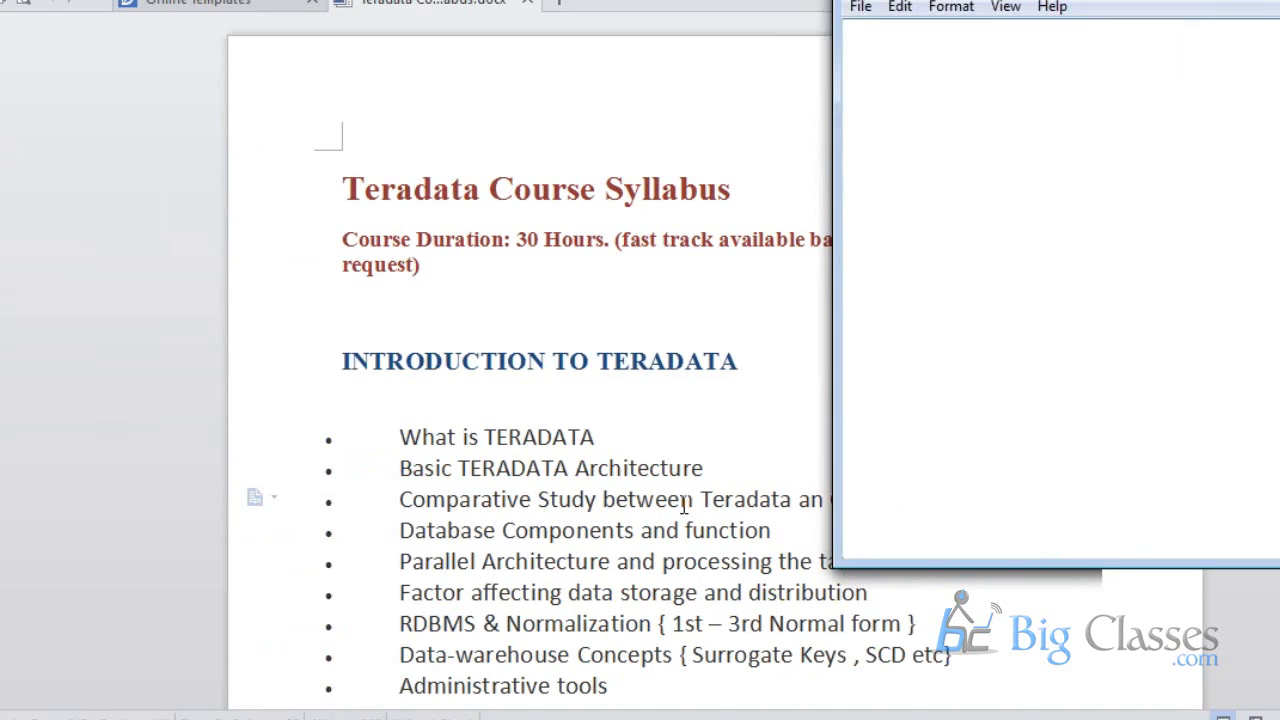
Start the blank note with the term OLAP
{"action": "left_click", "coordinate": [856, 44]}
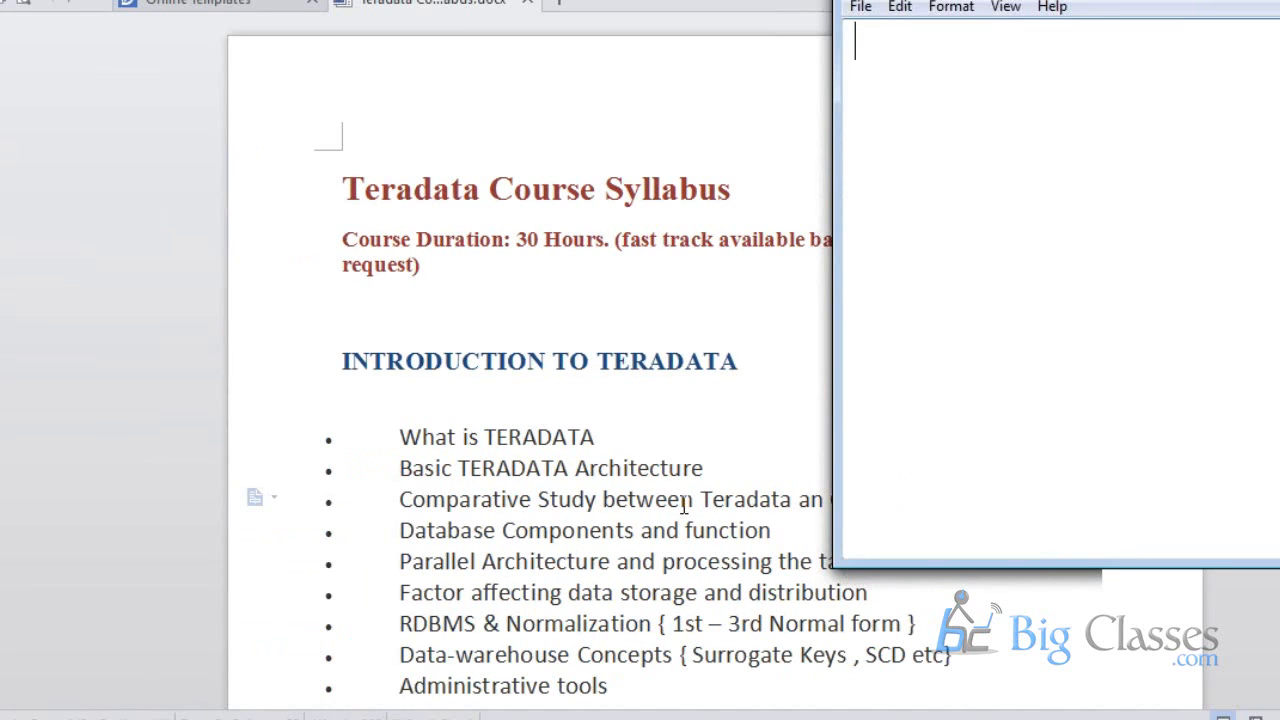
{"action": "type", "text": "OLAP"}
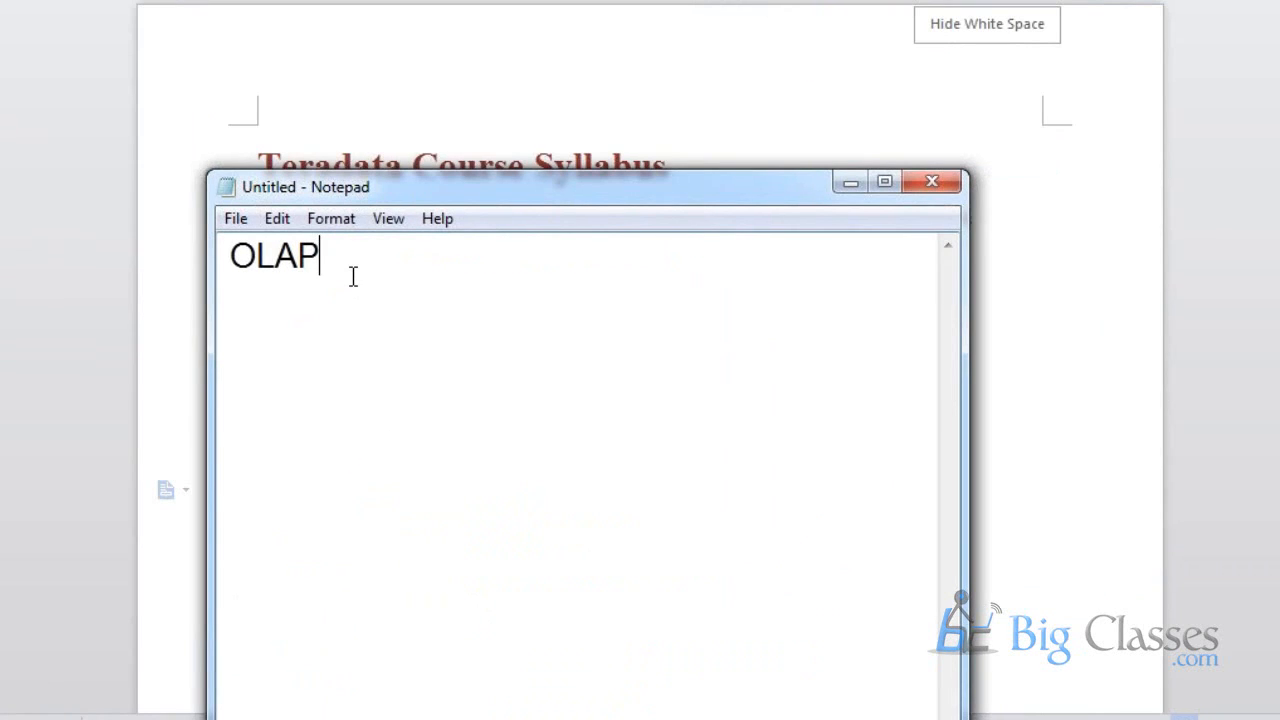
Add OLTP below OLAP with a row of ==== underlining it
{"action": "type", "text": "OL"}
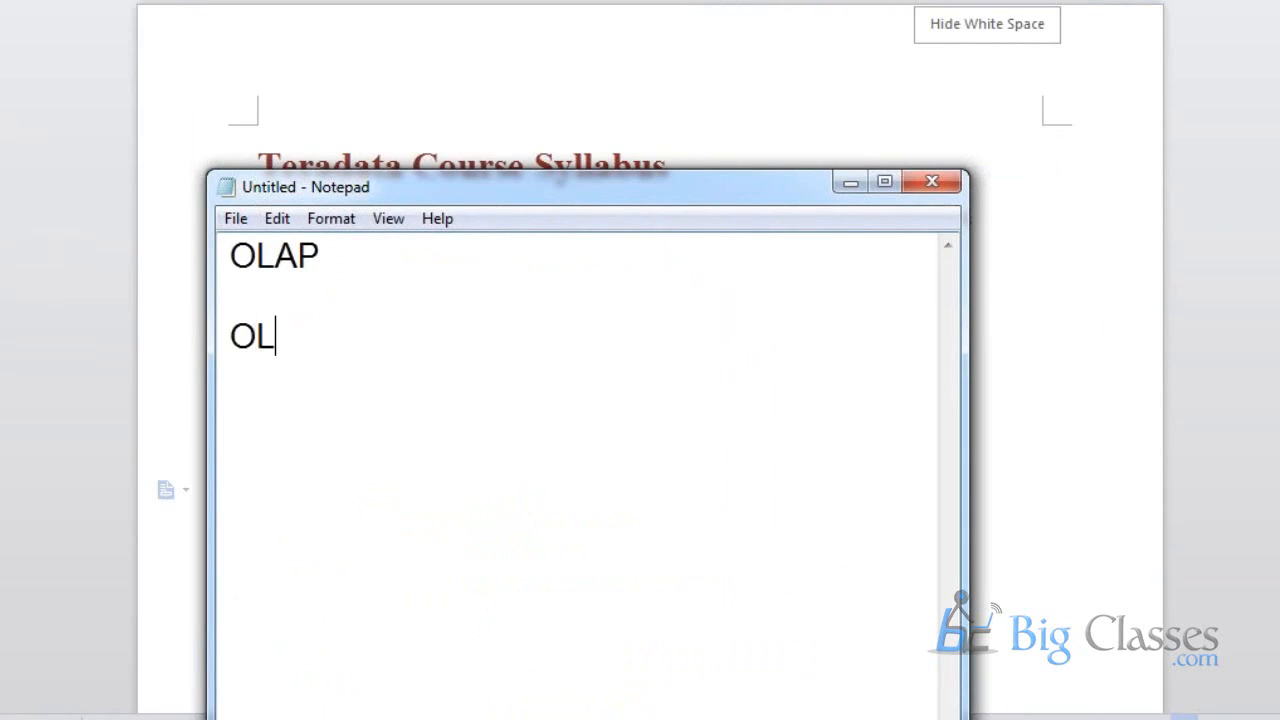
{"action": "type", "text": "TP"}
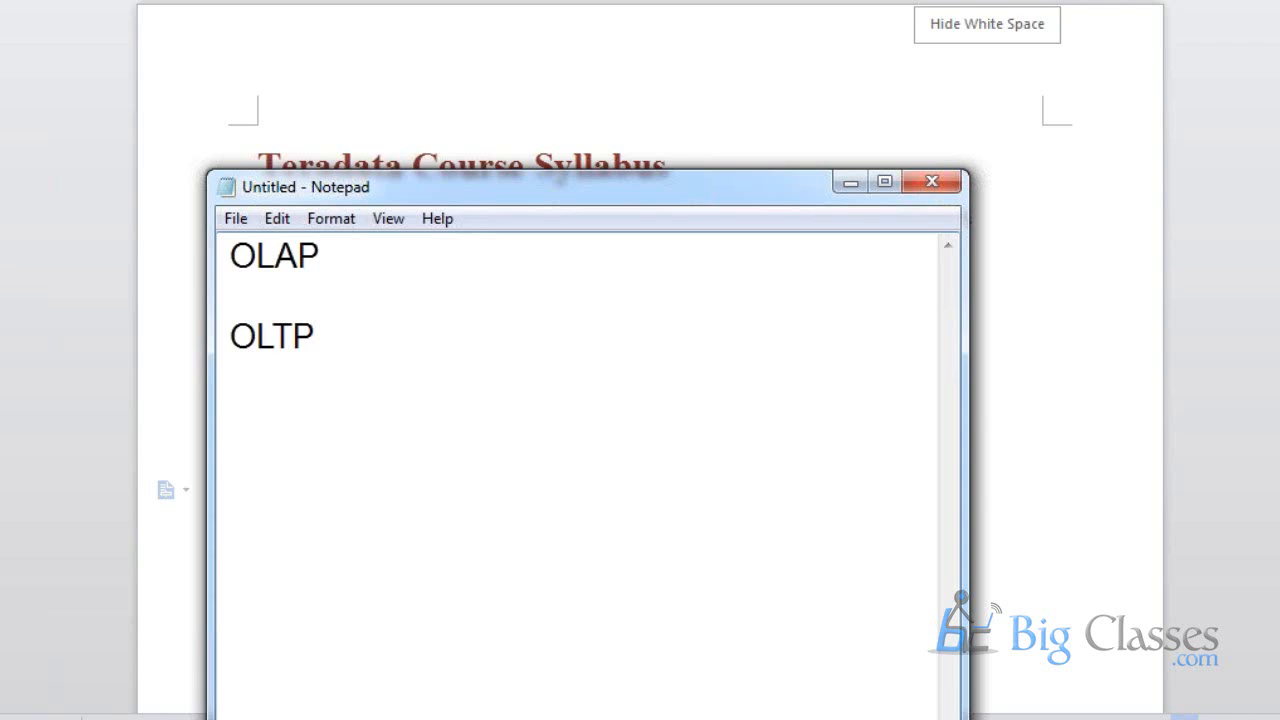
{"action": "type", "text": "===="}
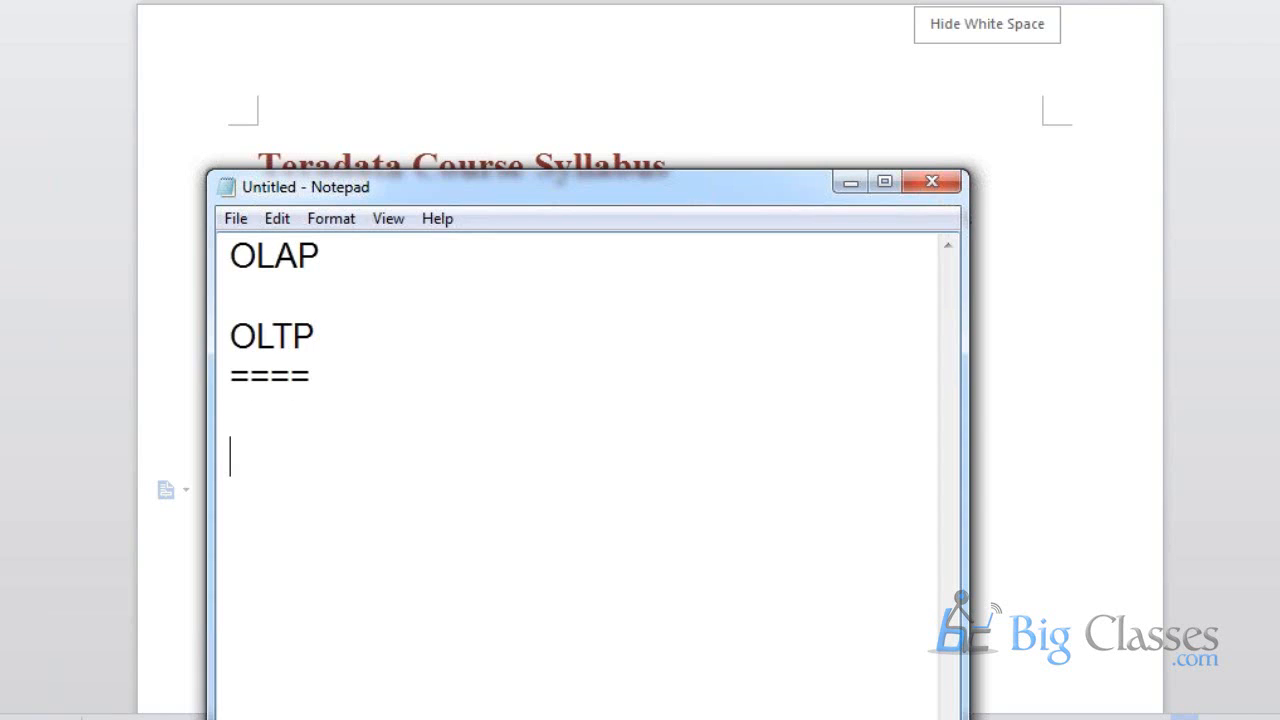
{"action": "mouse_move", "coordinate": [352, 276]}
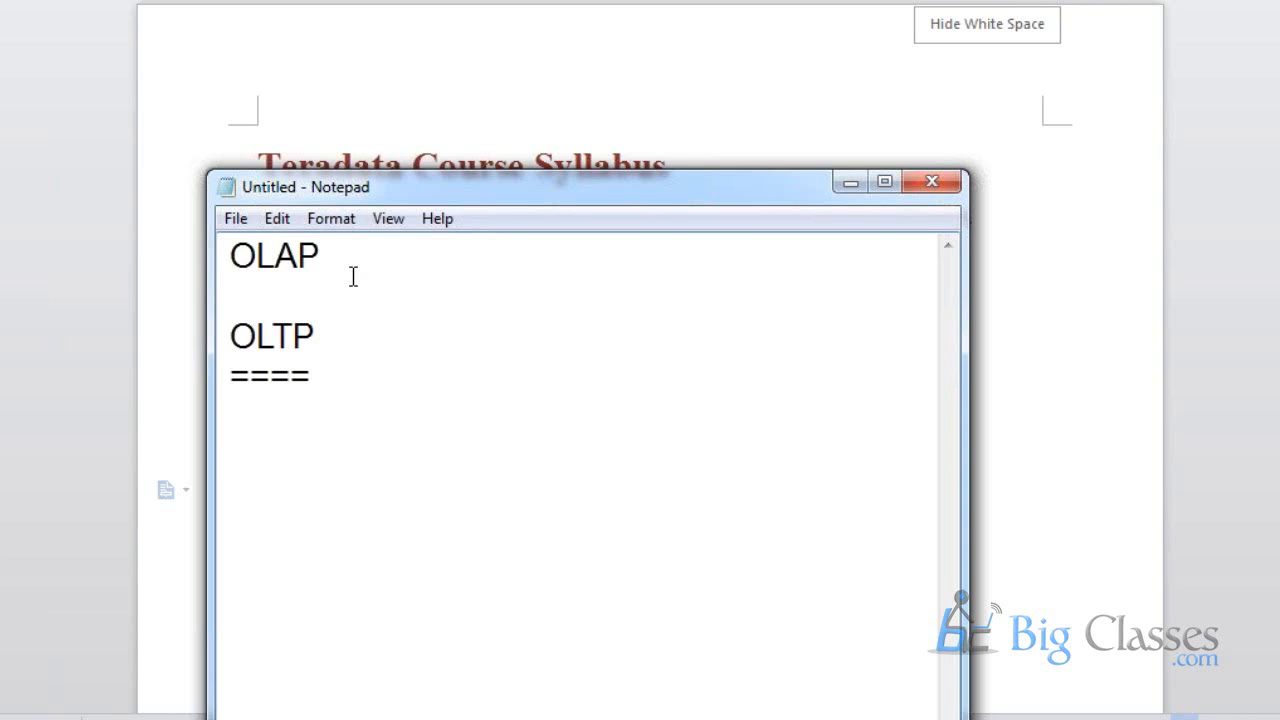
{"action": "mouse_move", "coordinate": [320, 394]}
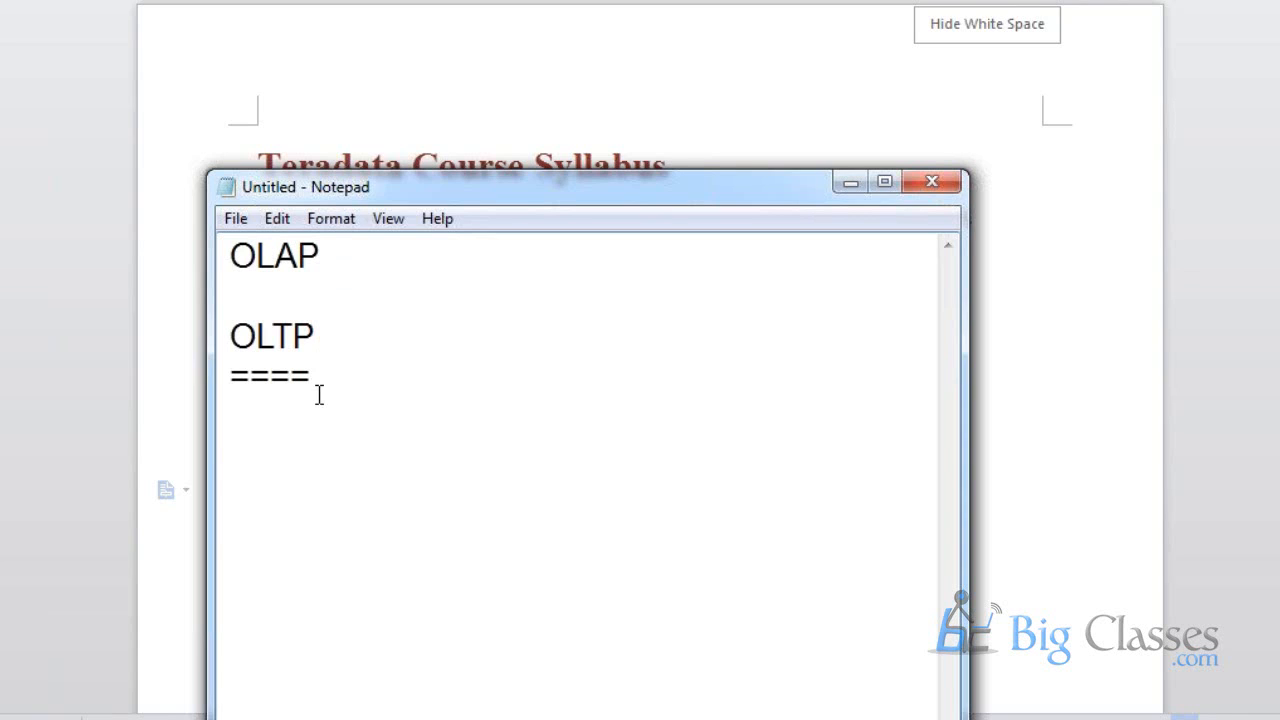
Insert an extra blank line separating OLAP from OLTP
{"action": "key", "text": "Enter"}
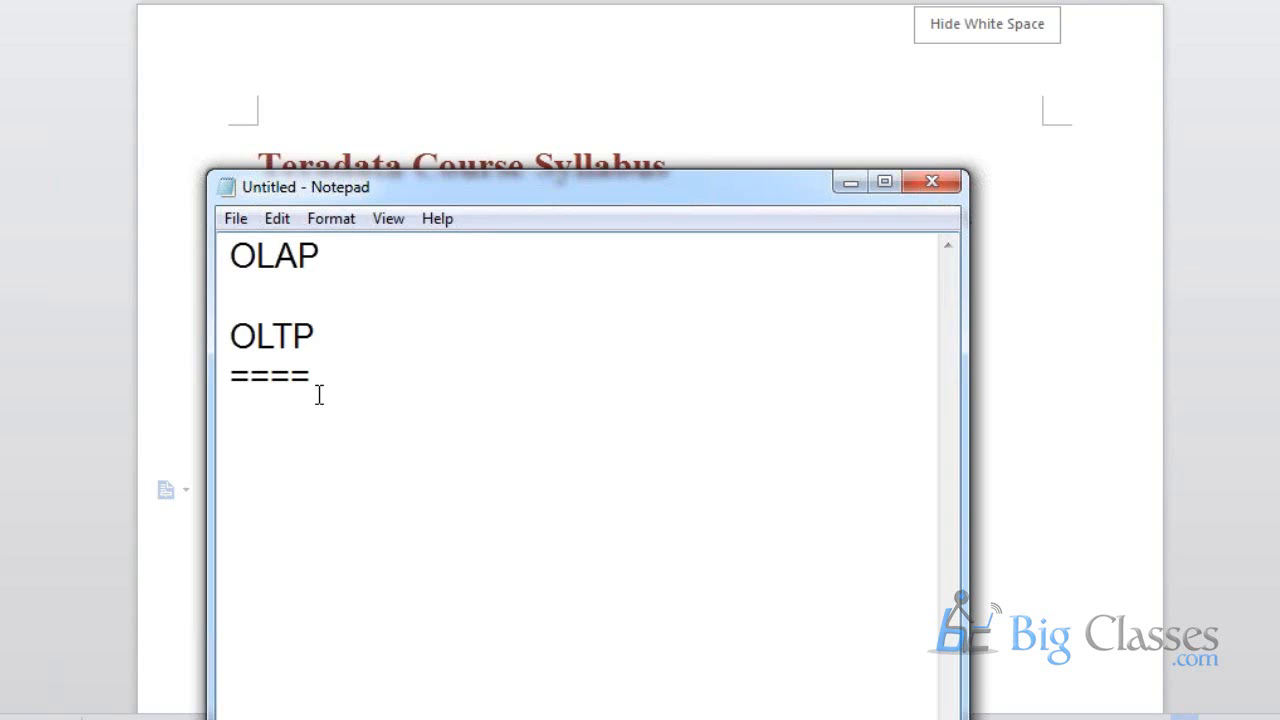
{"action": "key", "text": "enter"}
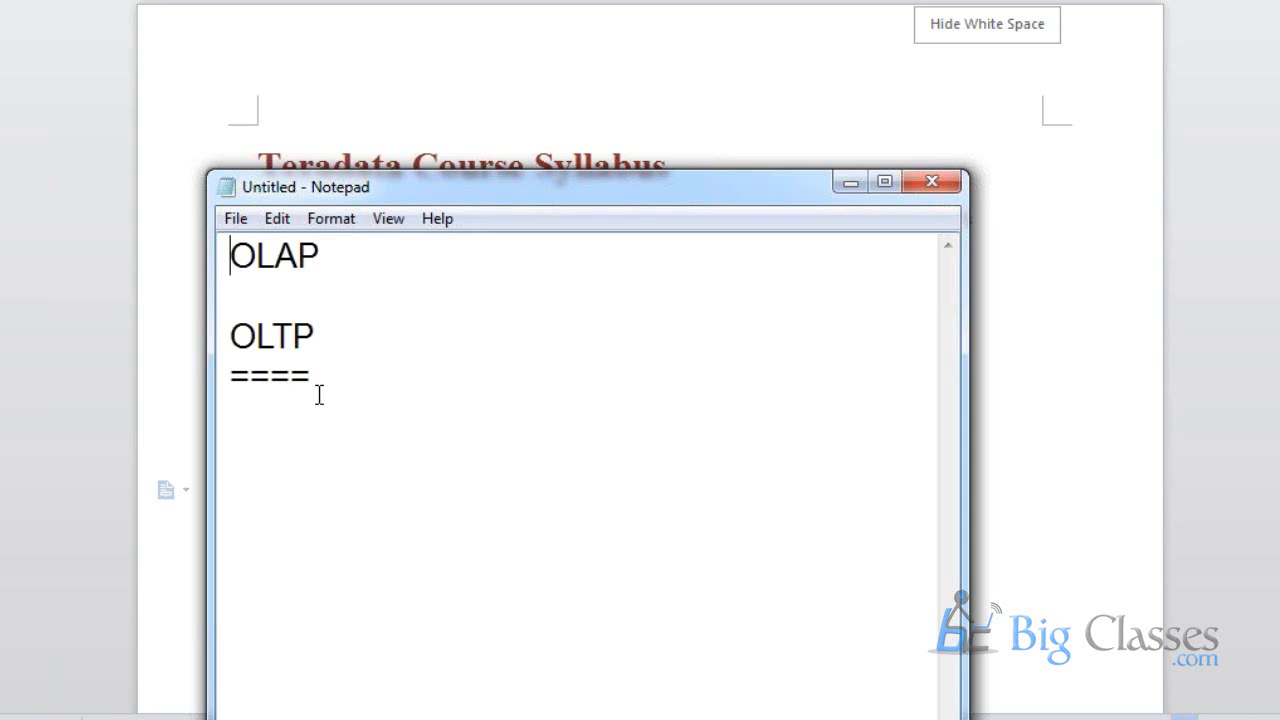
{"action": "mouse_move", "coordinate": [336, 336]}
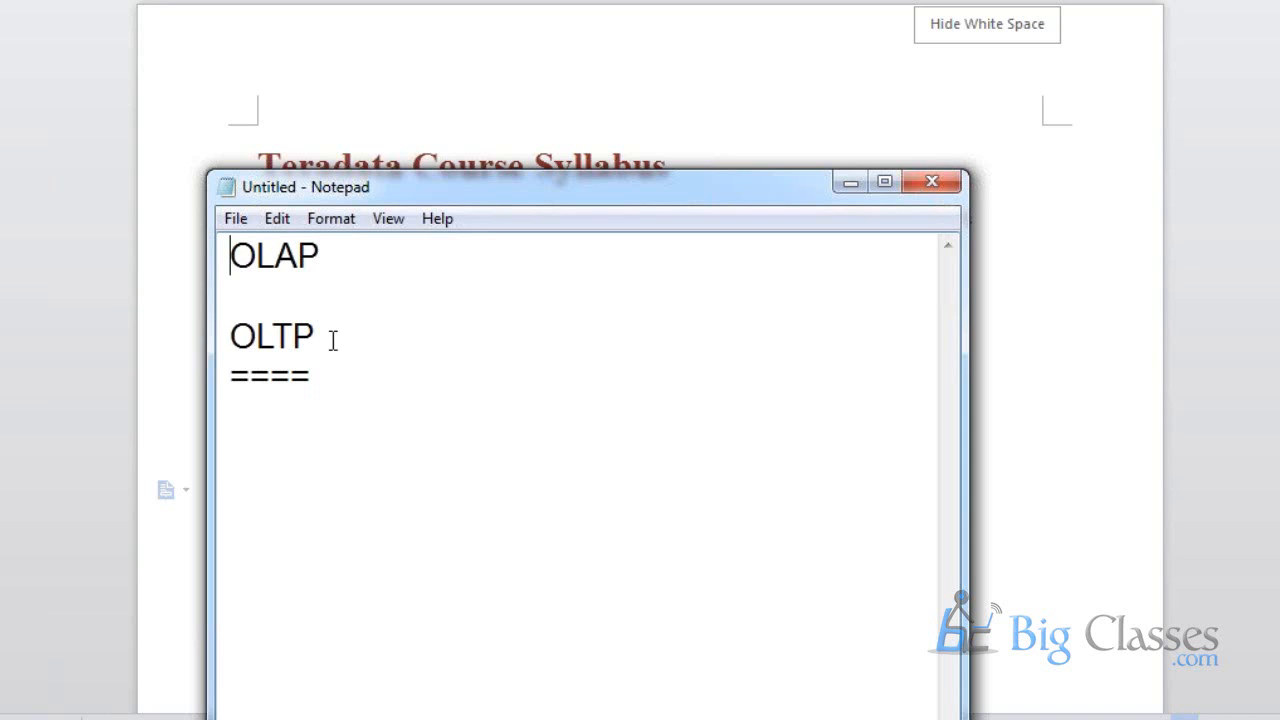
{"action": "key", "text": "enter"}
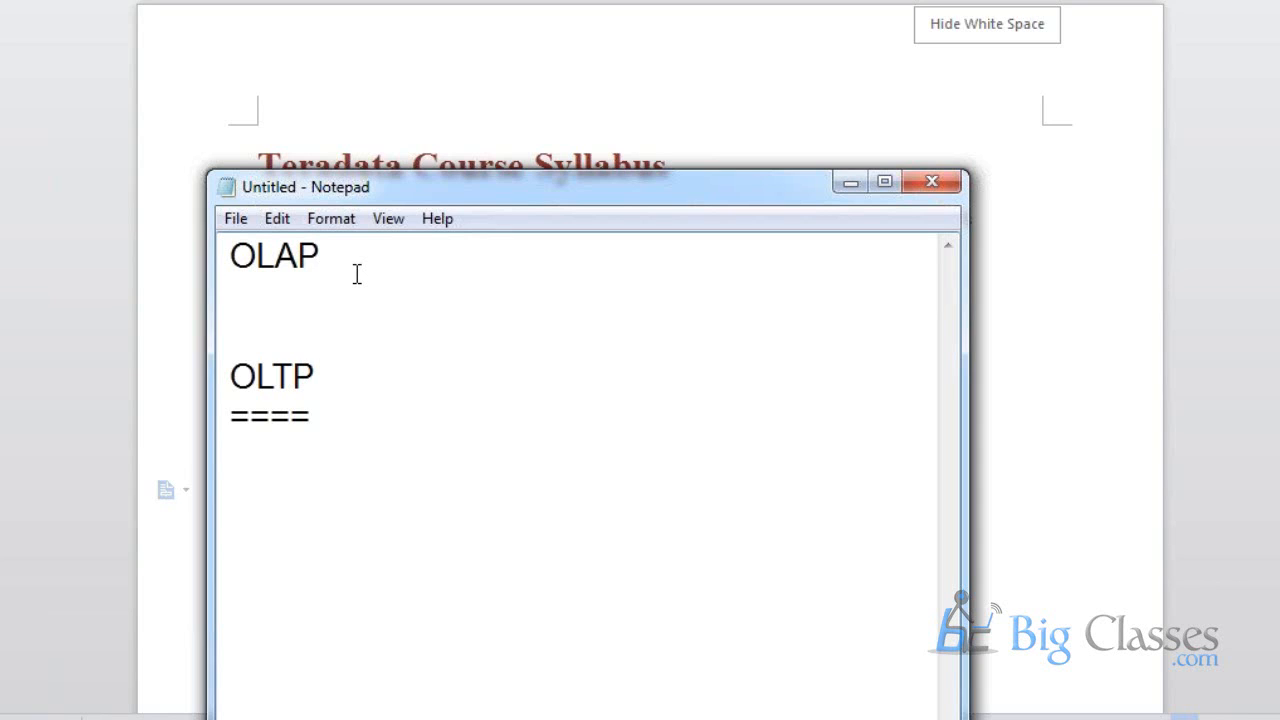
{"action": "left_click", "coordinate": [230, 296]}
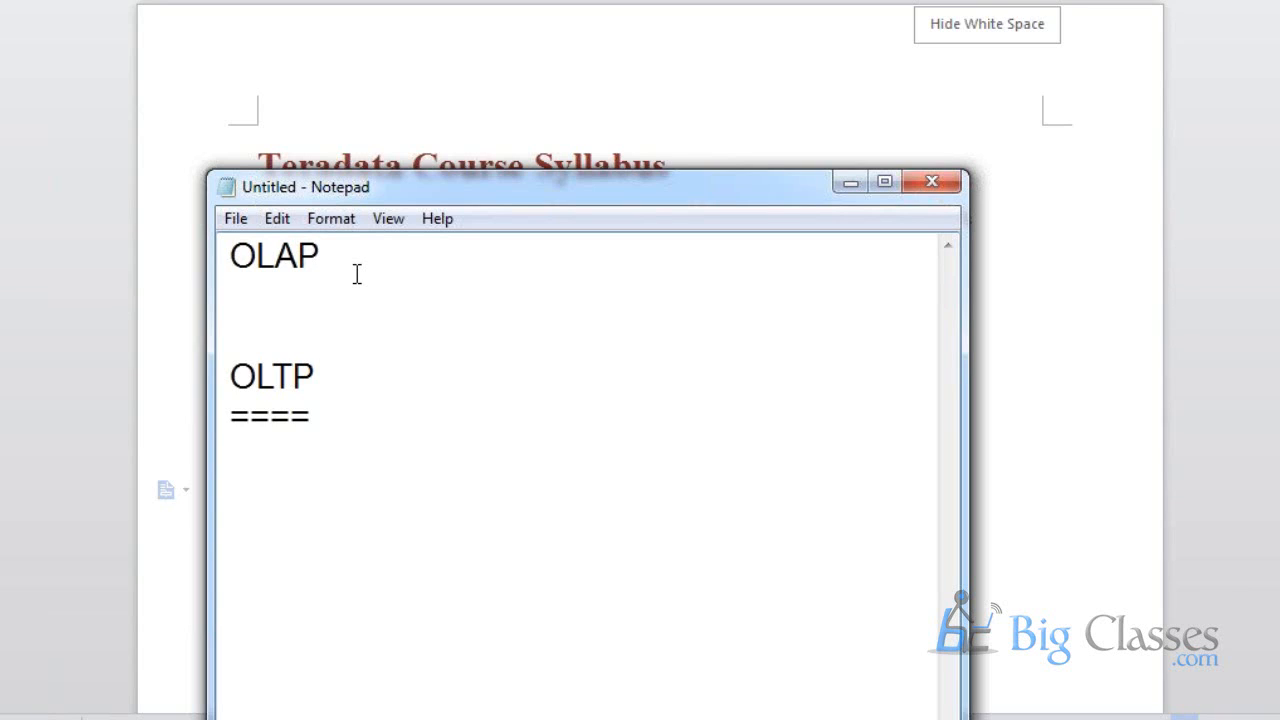
{"action": "left_click", "coordinate": [232, 296]}
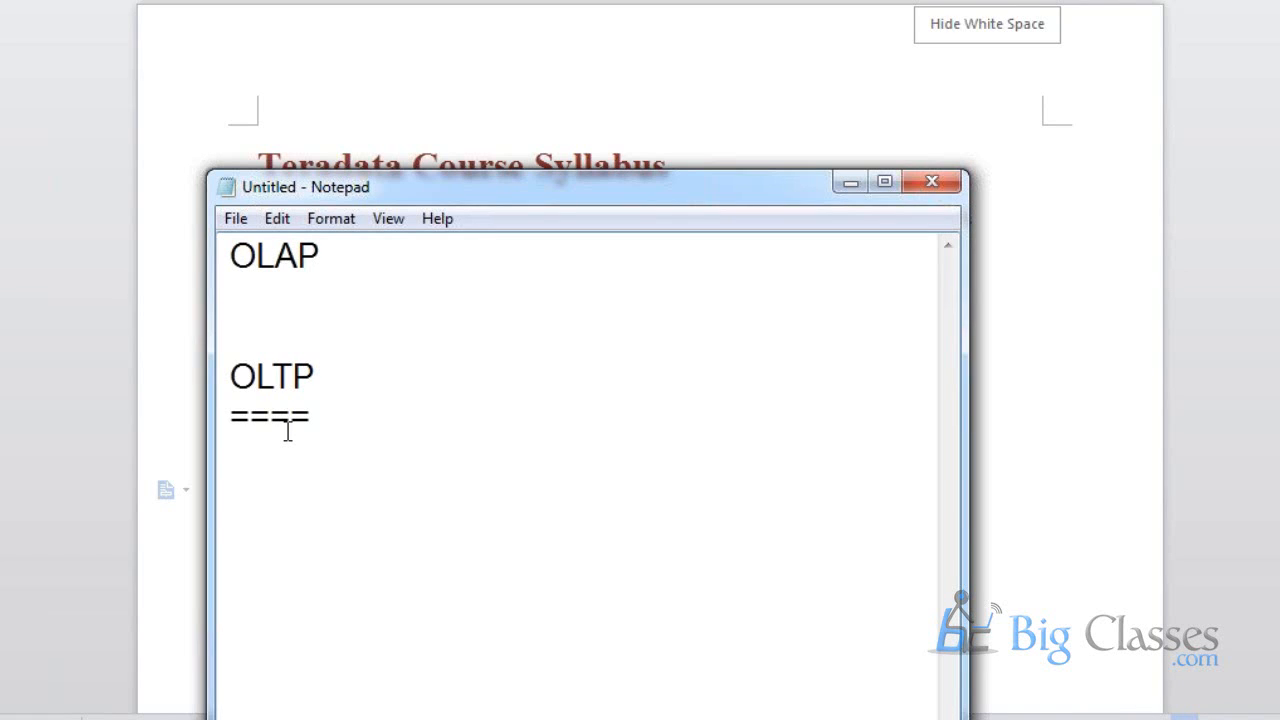
{"action": "left_click", "coordinate": [230, 296]}
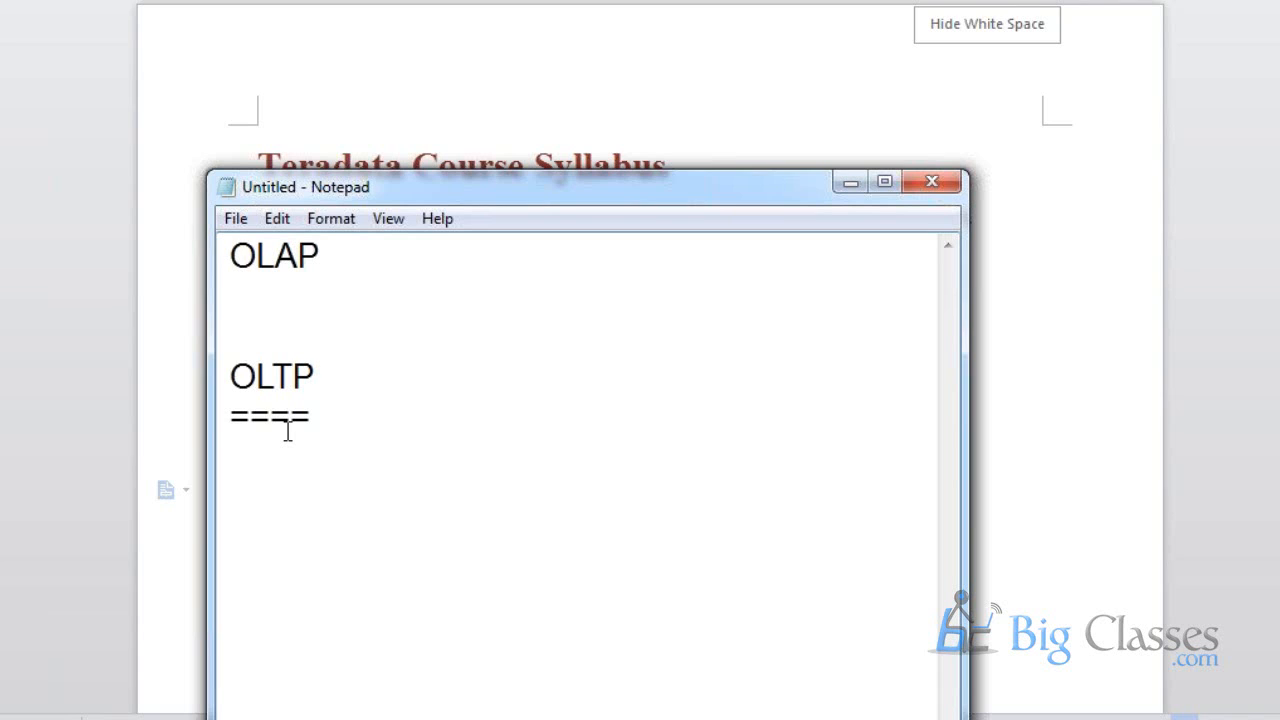
{"action": "left_click", "coordinate": [232, 296]}
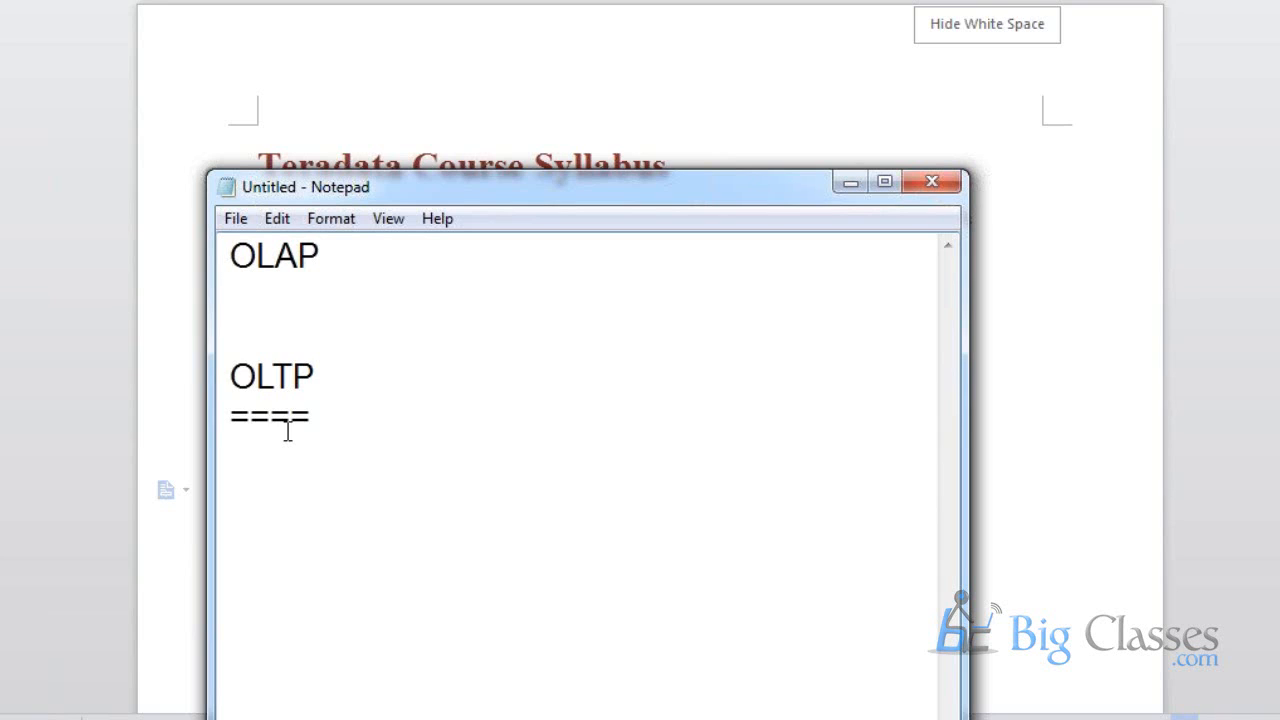
{"action": "left_click", "coordinate": [232, 296]}
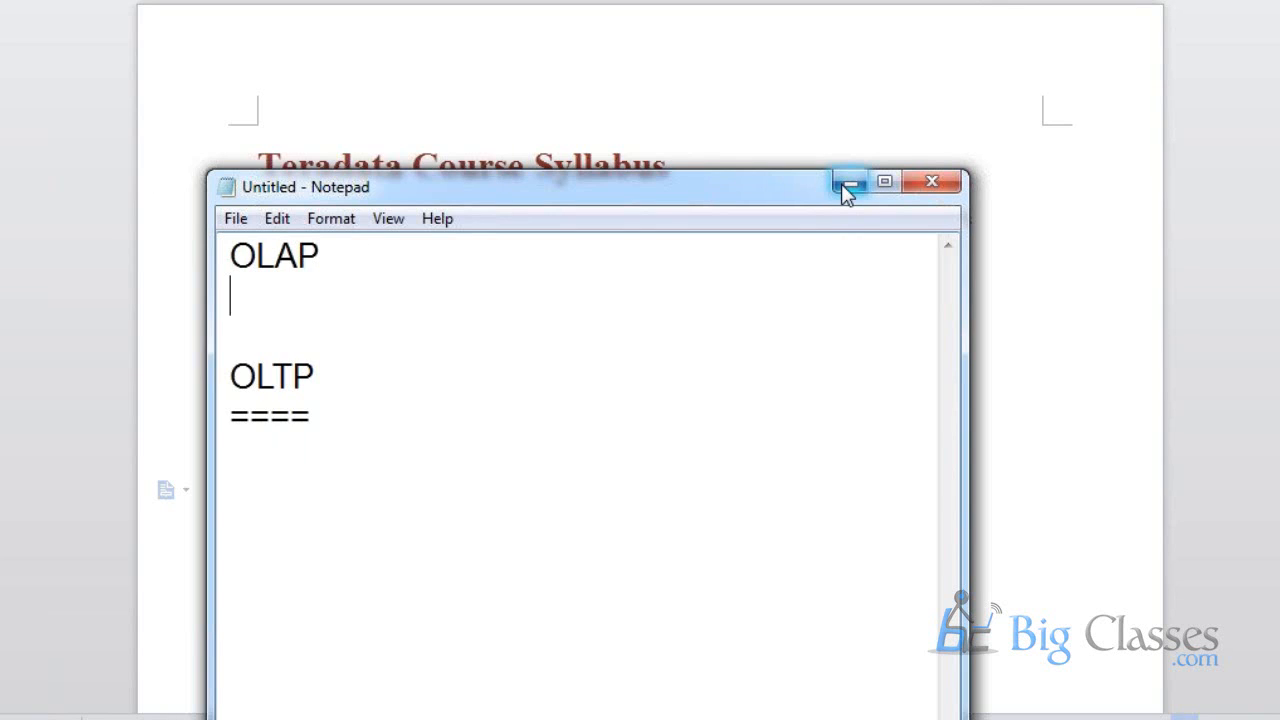
{"action": "mouse_move", "coordinate": [848, 182]}
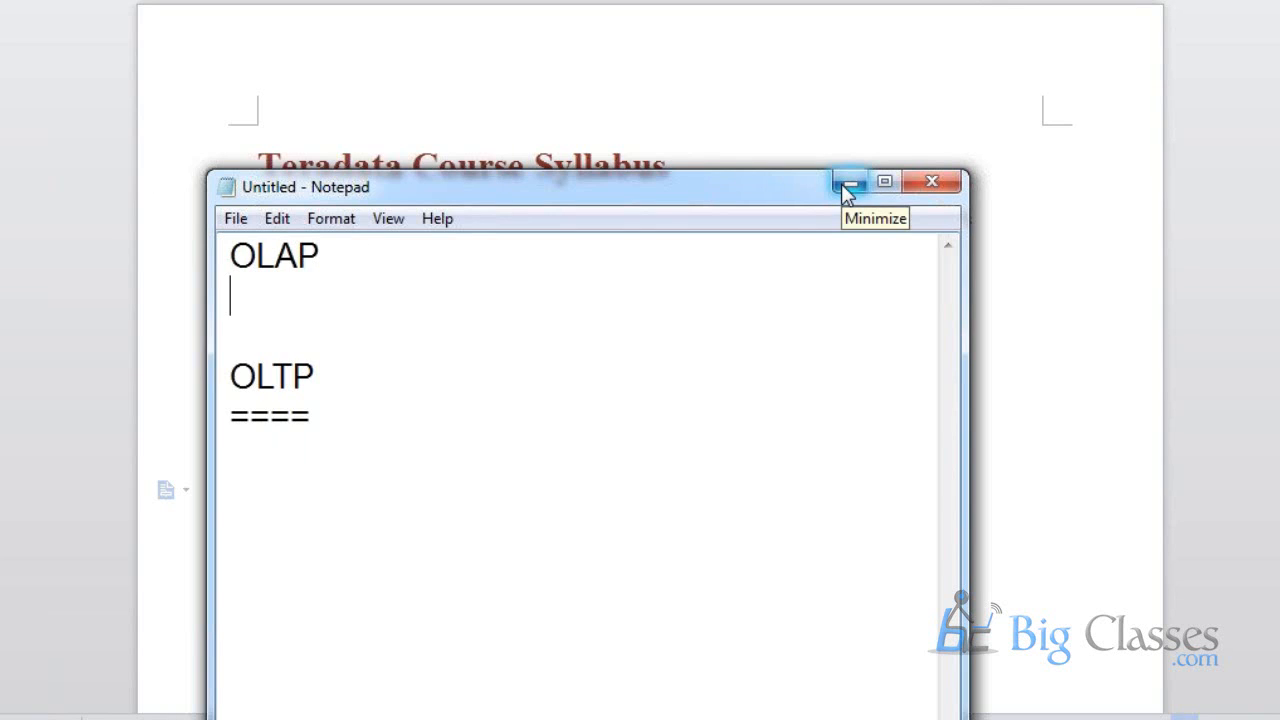
Minimize the Notepad note to reveal the Teradata Course Syllabus in Word
{"action": "left_click", "coordinate": [848, 180]}
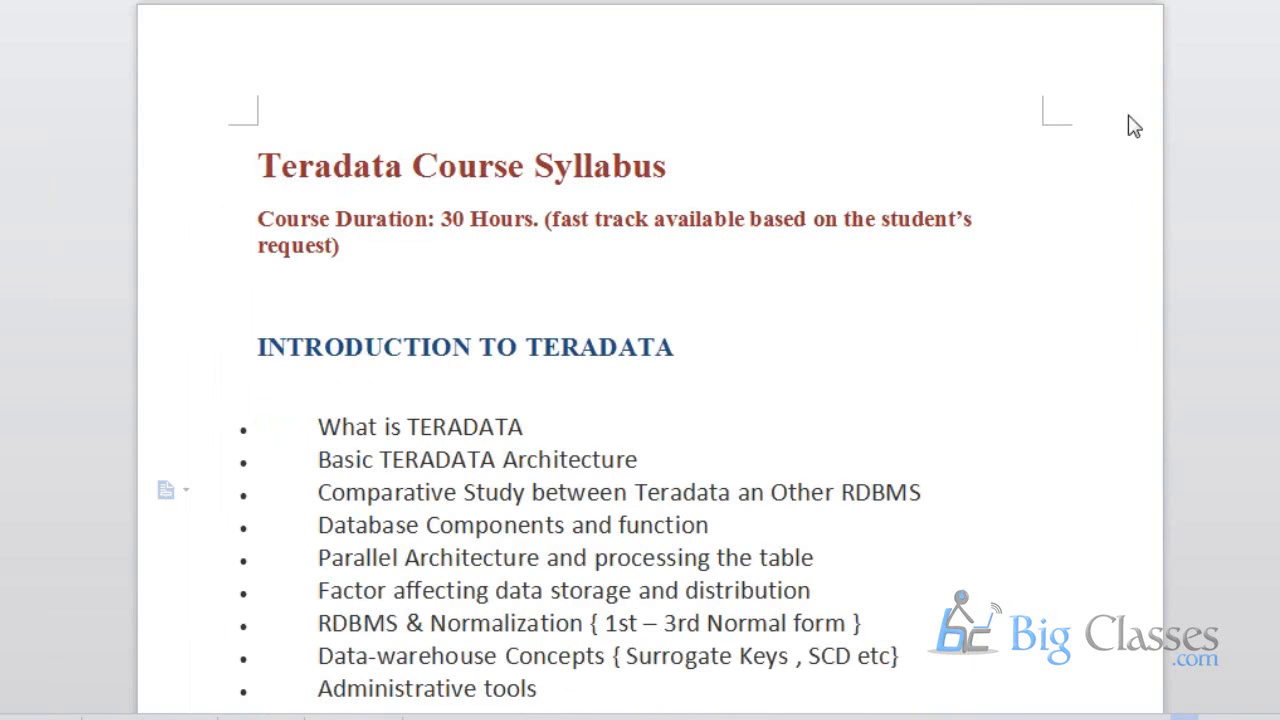
{"action": "mouse_move", "coordinate": [544, 640]}
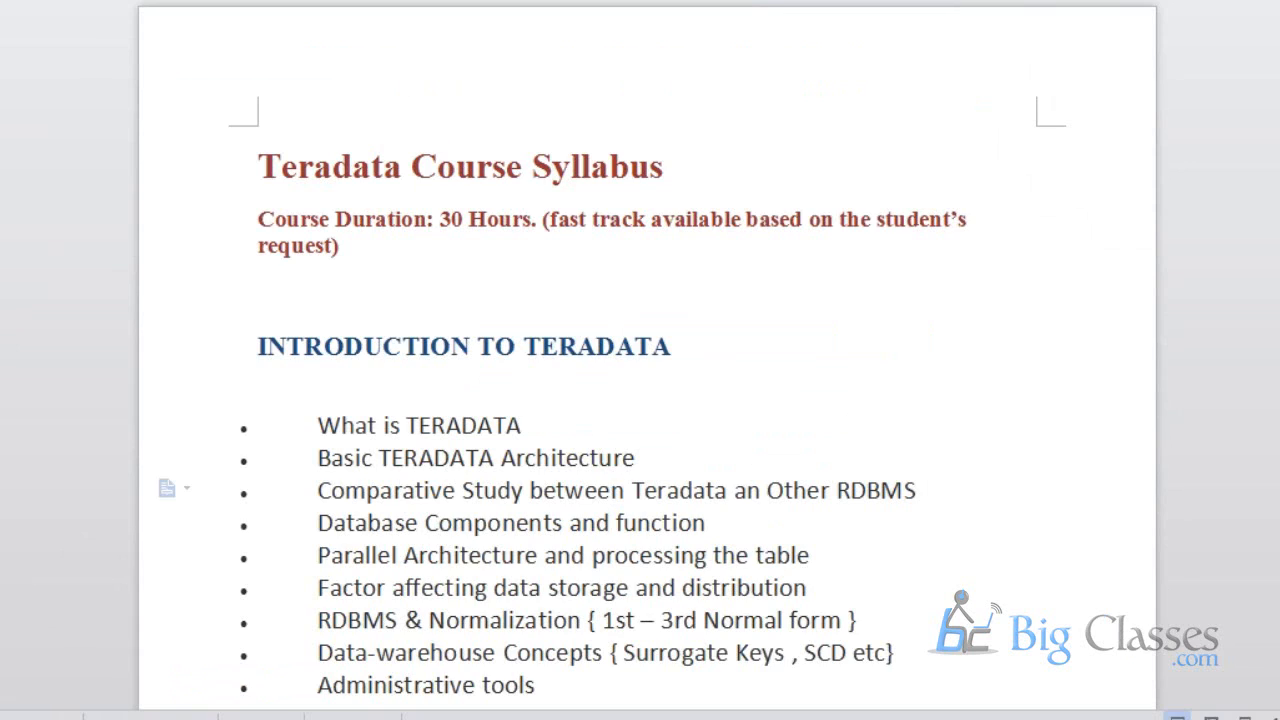
{"action": "mouse_move", "coordinate": [1004, 348]}
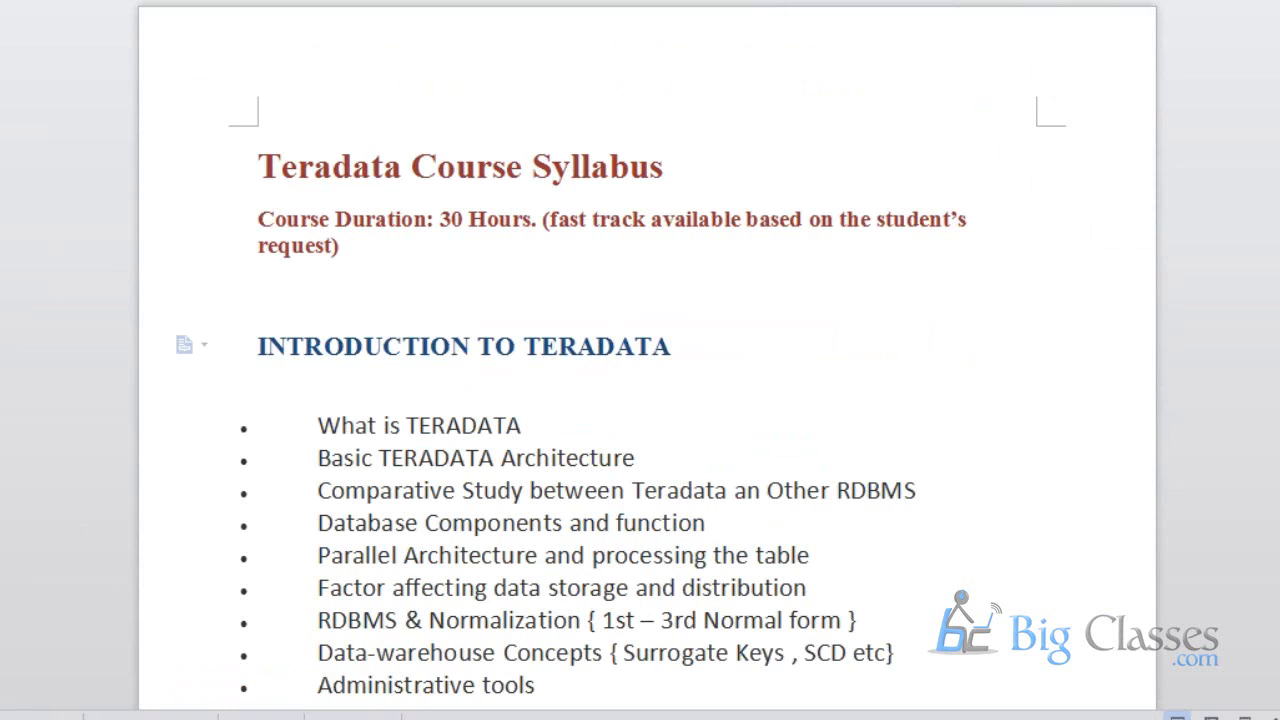
{"action": "left_click", "coordinate": [672, 346]}
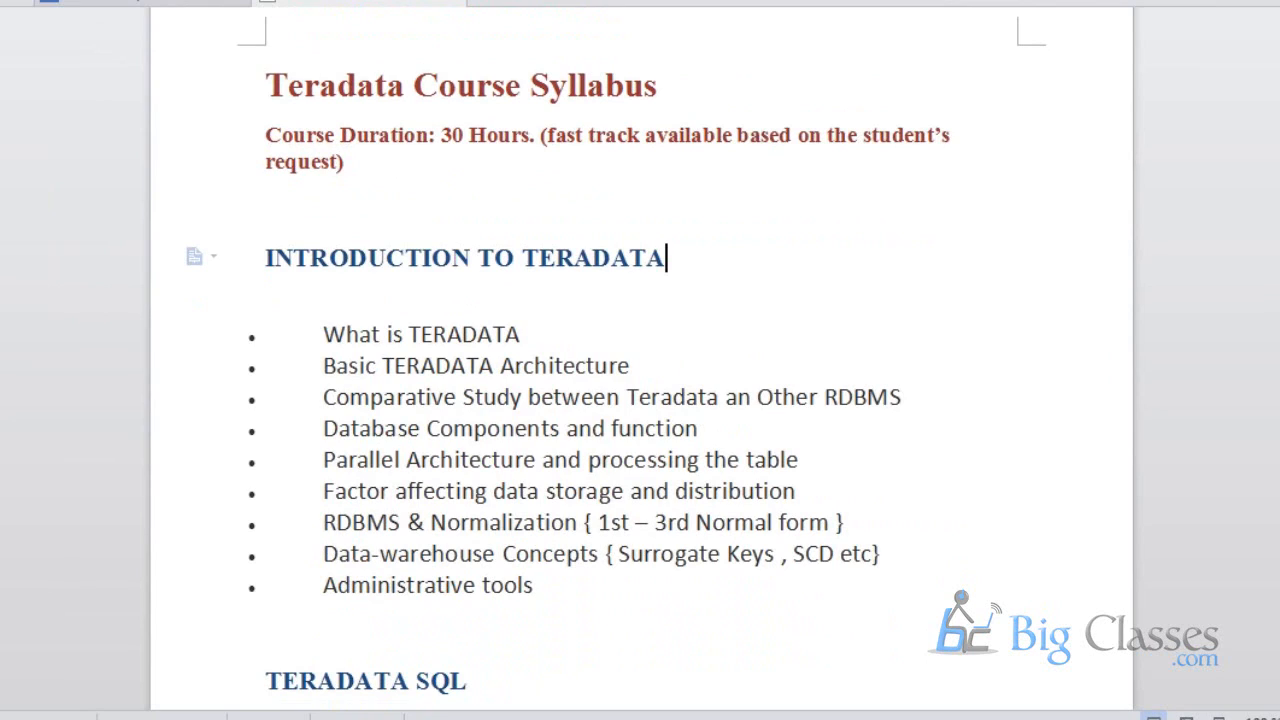
{"action": "scroll", "scroll_direction": "down", "scroll_amount": 3}
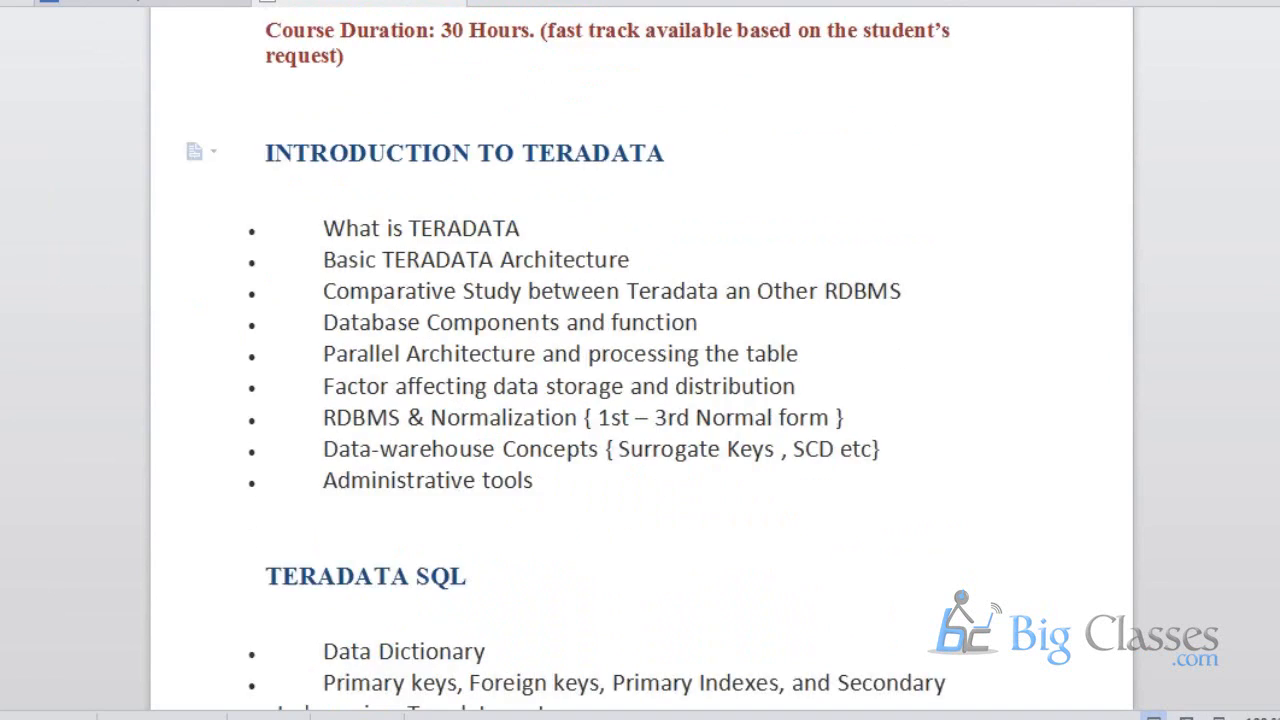
{"action": "scroll", "scroll_direction": "down", "scroll_amount": 3}
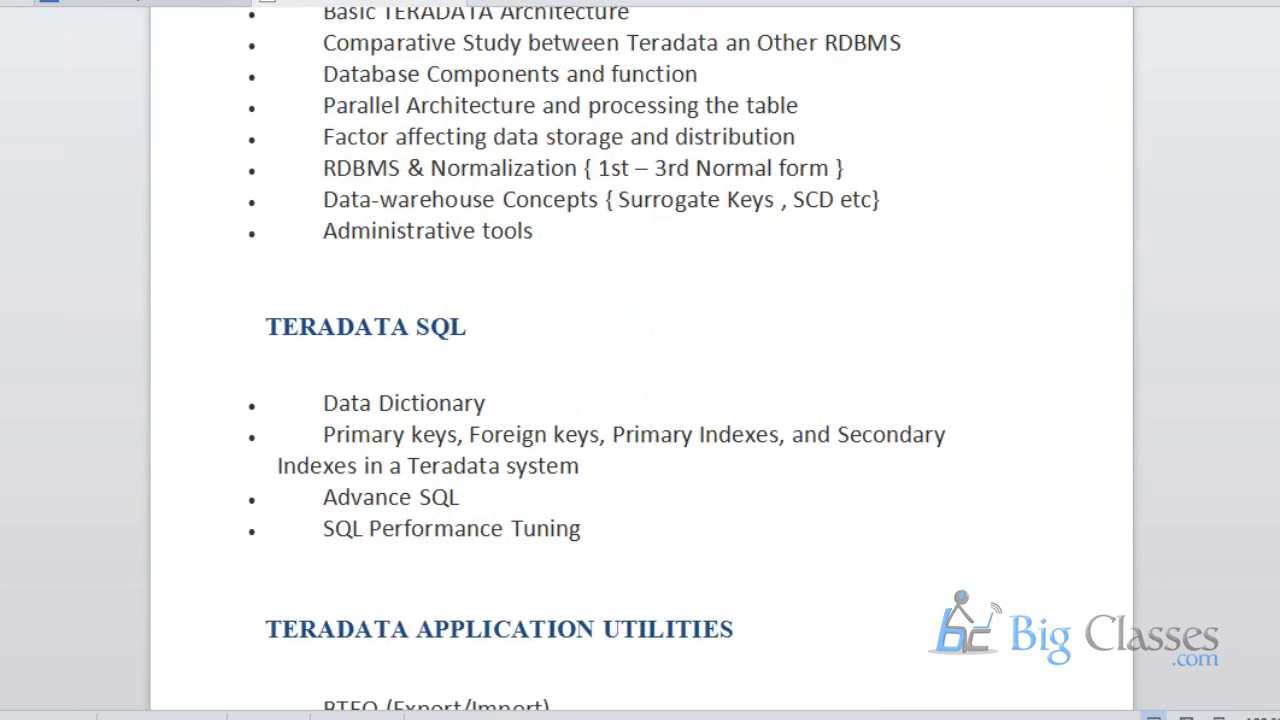
{"action": "mouse_move", "coordinate": [572, 384]}
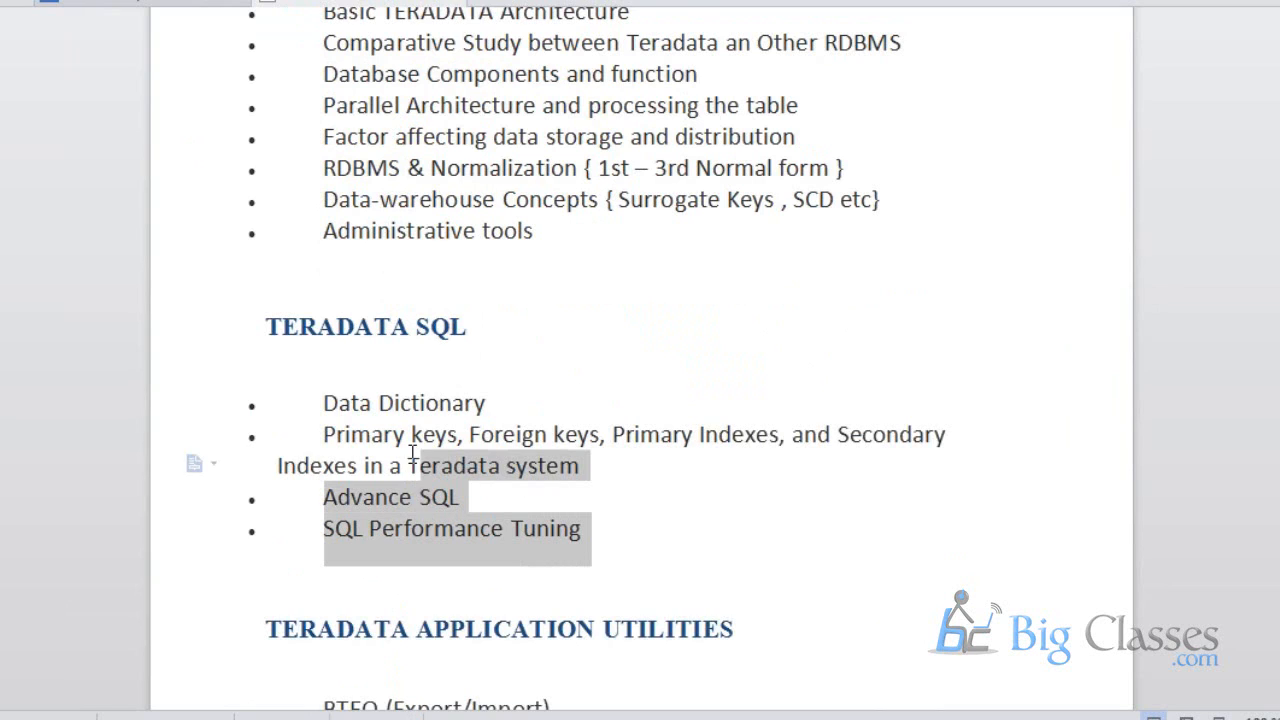
{"action": "left_click", "coordinate": [460, 496]}
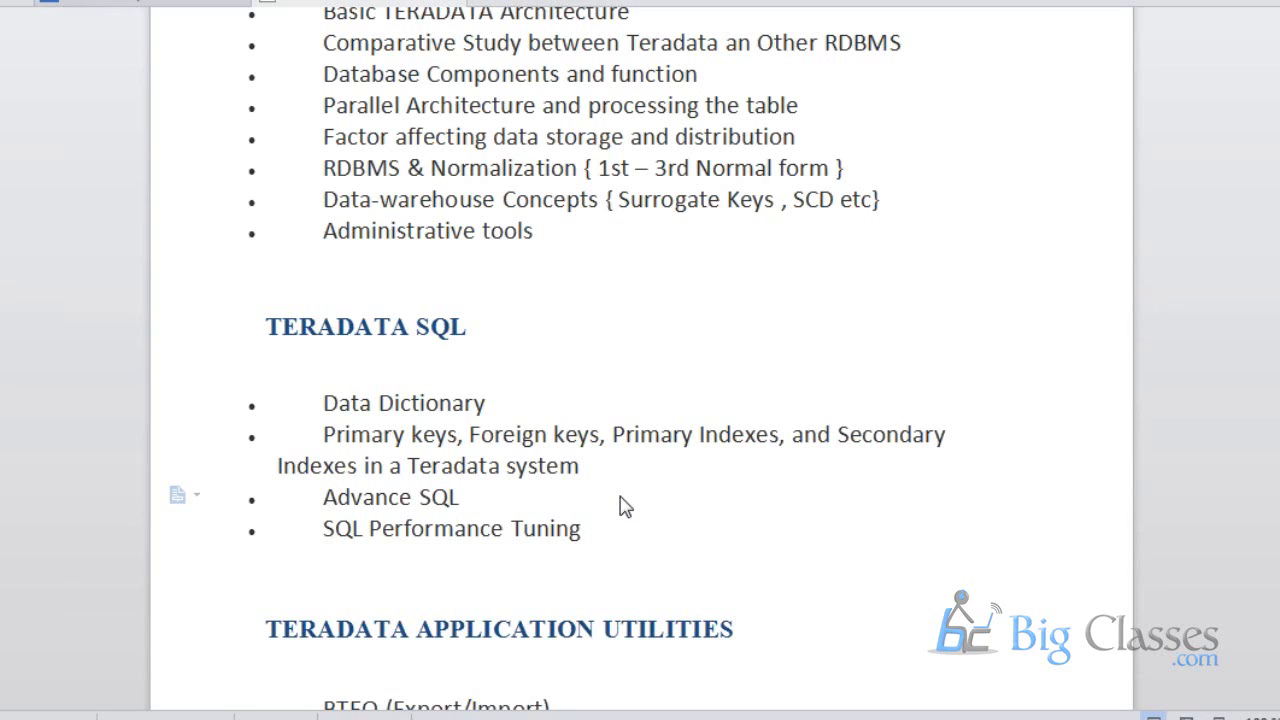
{"action": "left_click", "coordinate": [460, 496]}
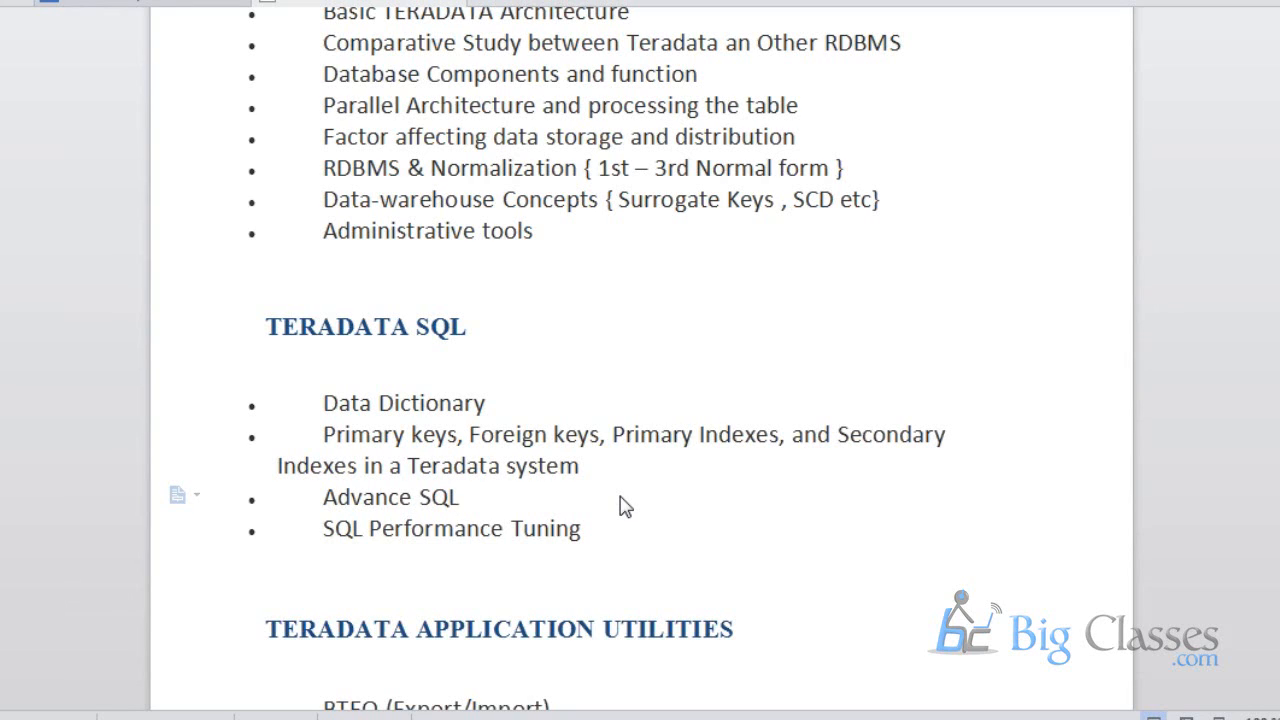
{"action": "double_click", "coordinate": [364, 434]}
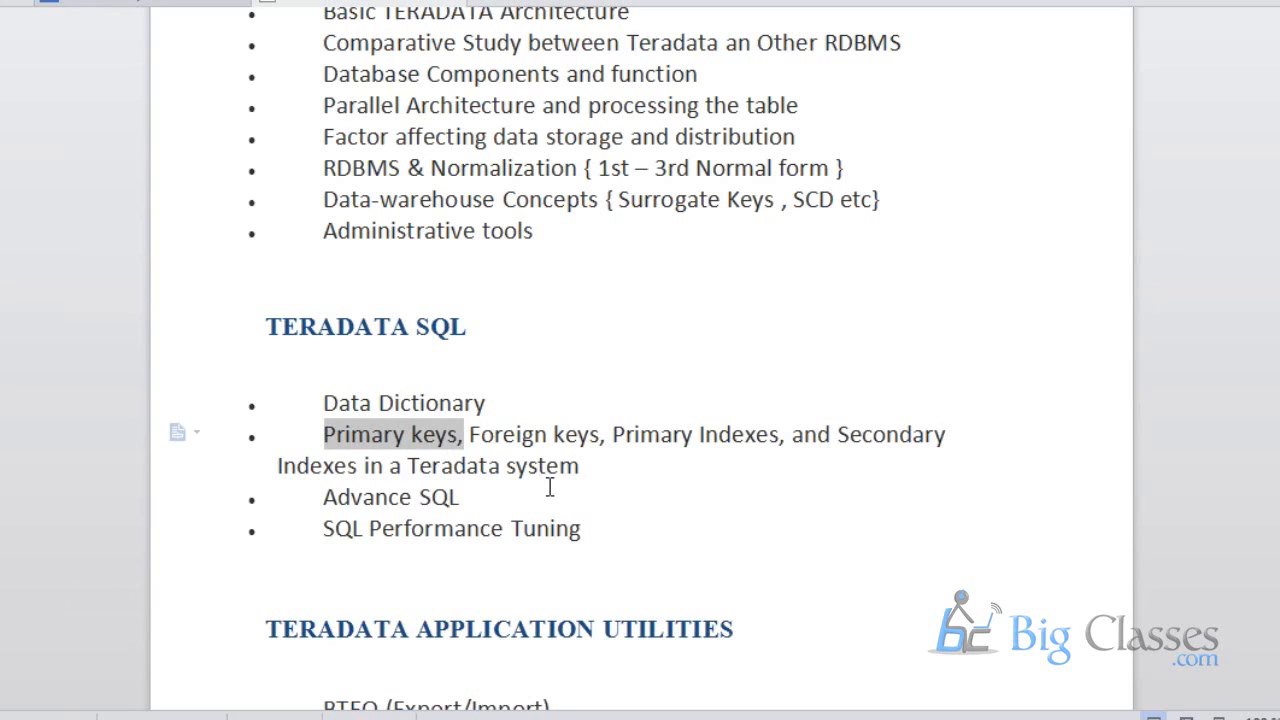
{"action": "mouse_move", "coordinate": [632, 512]}
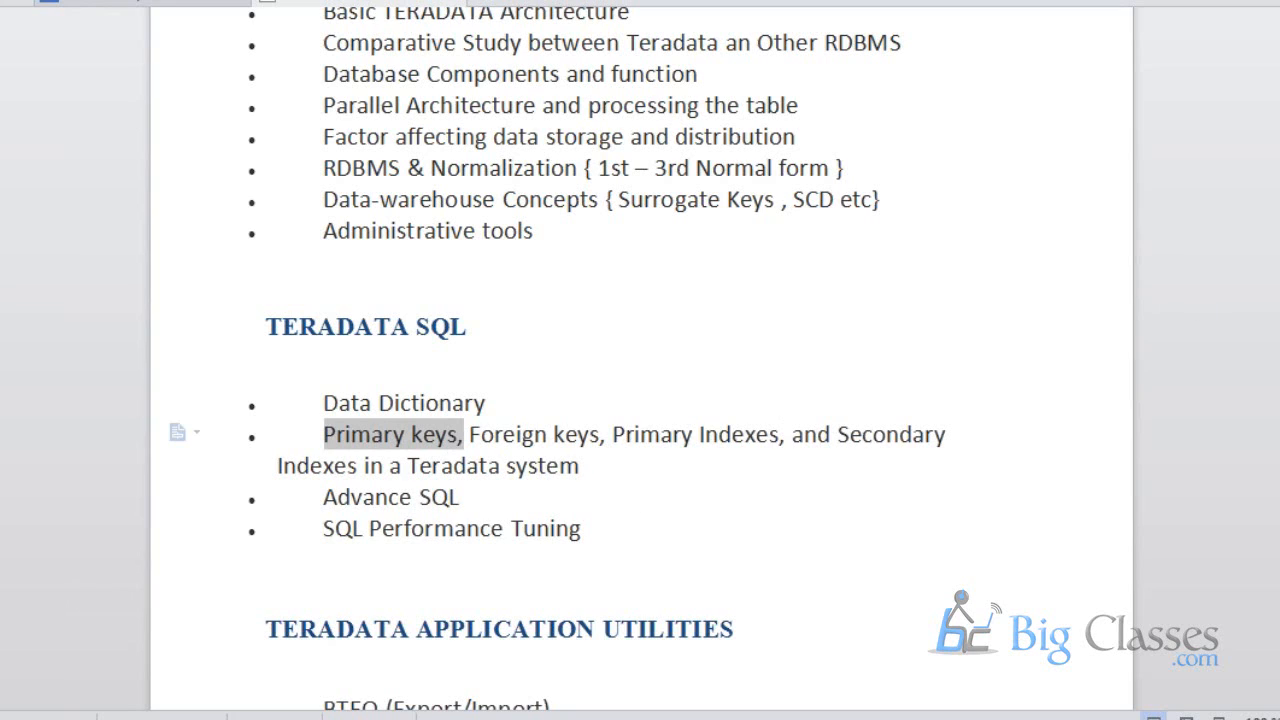
Scroll to the Teradata Application Utilities section listing BTEQ, FastExport, FastLoad and MultiLoad
{"action": "scroll", "scroll_direction": "down", "scroll_amount": 3}
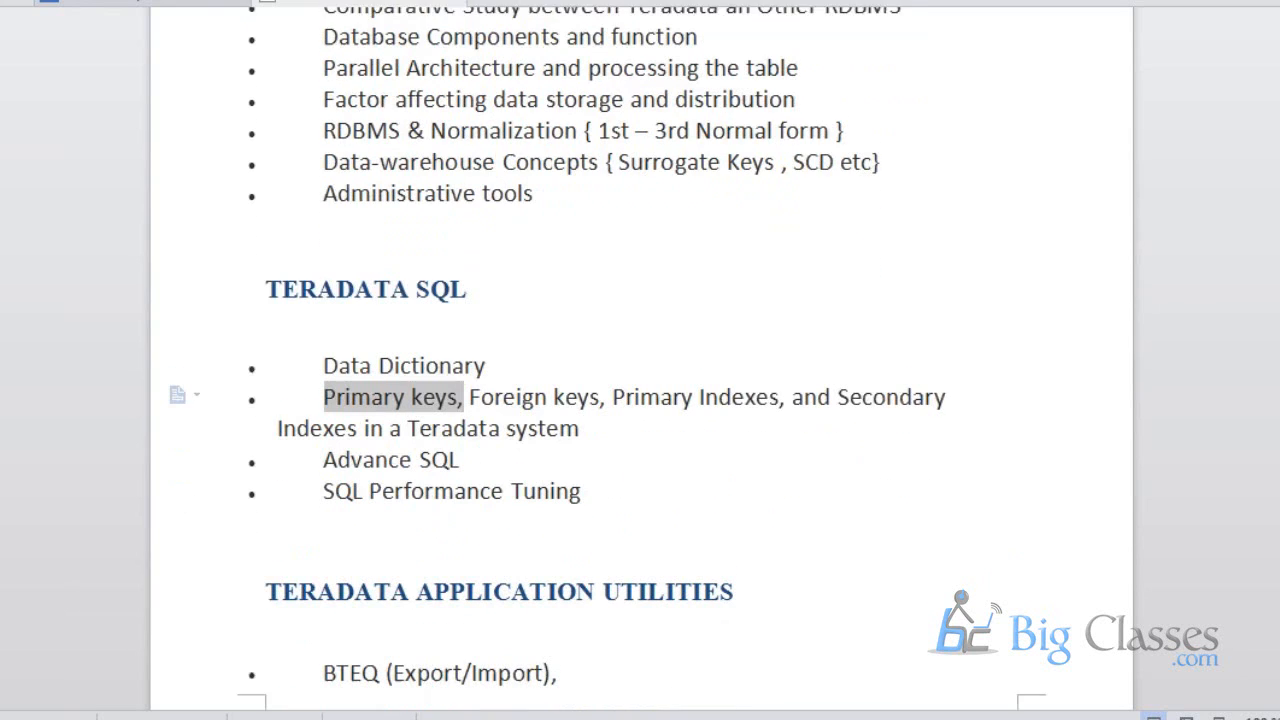
{"action": "scroll", "scroll_direction": "down", "scroll_amount": 3}
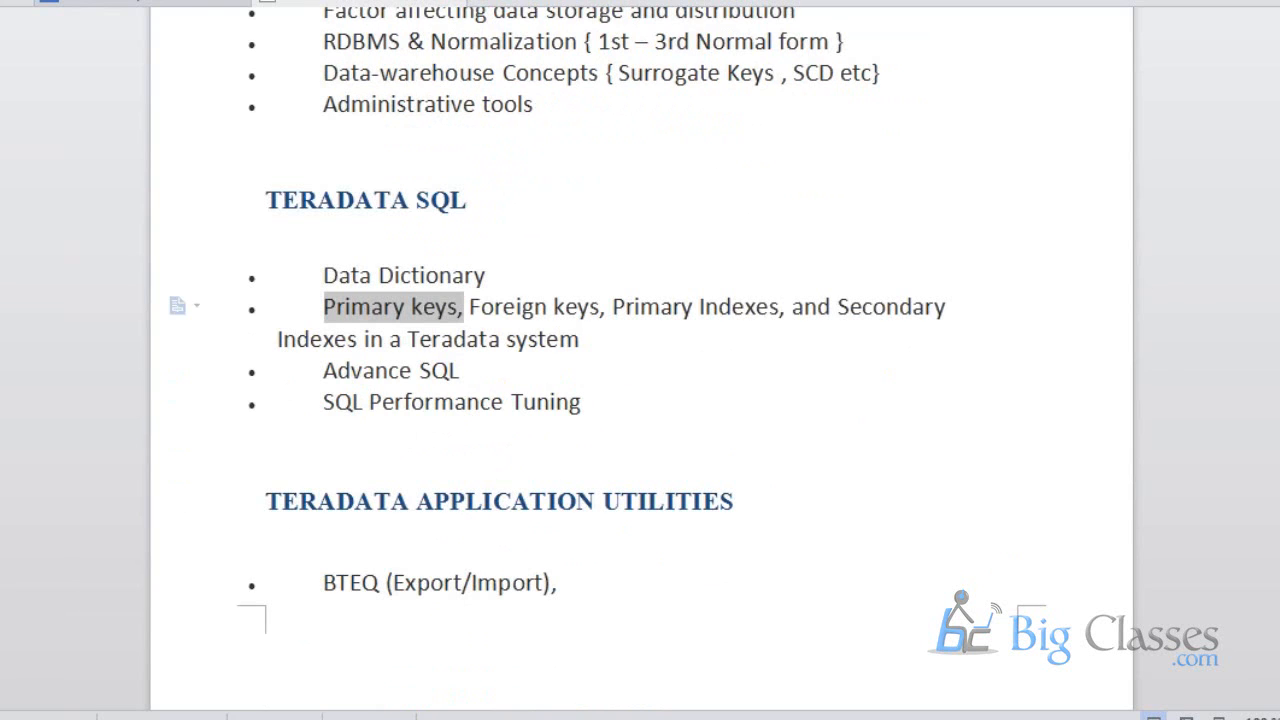
{"action": "scroll", "scroll_direction": "down", "scroll_amount": 3}
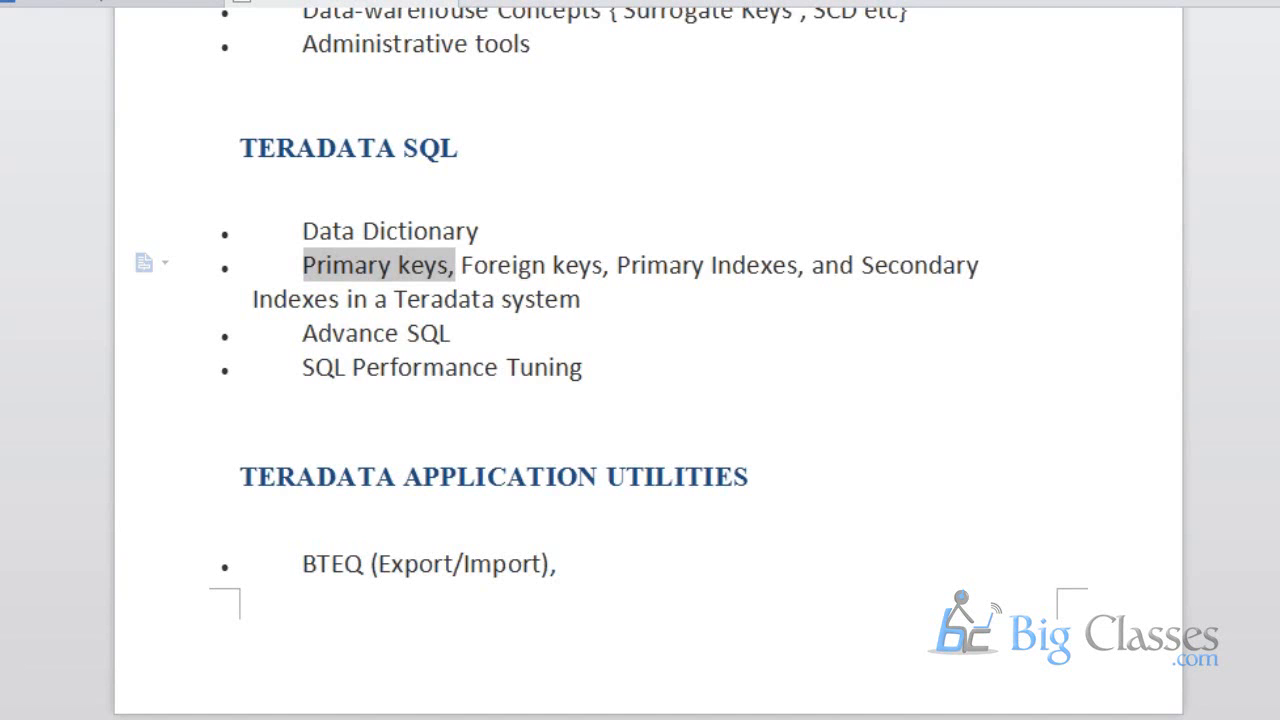
{"action": "scroll", "scroll_direction": "down", "scroll_amount": 3}
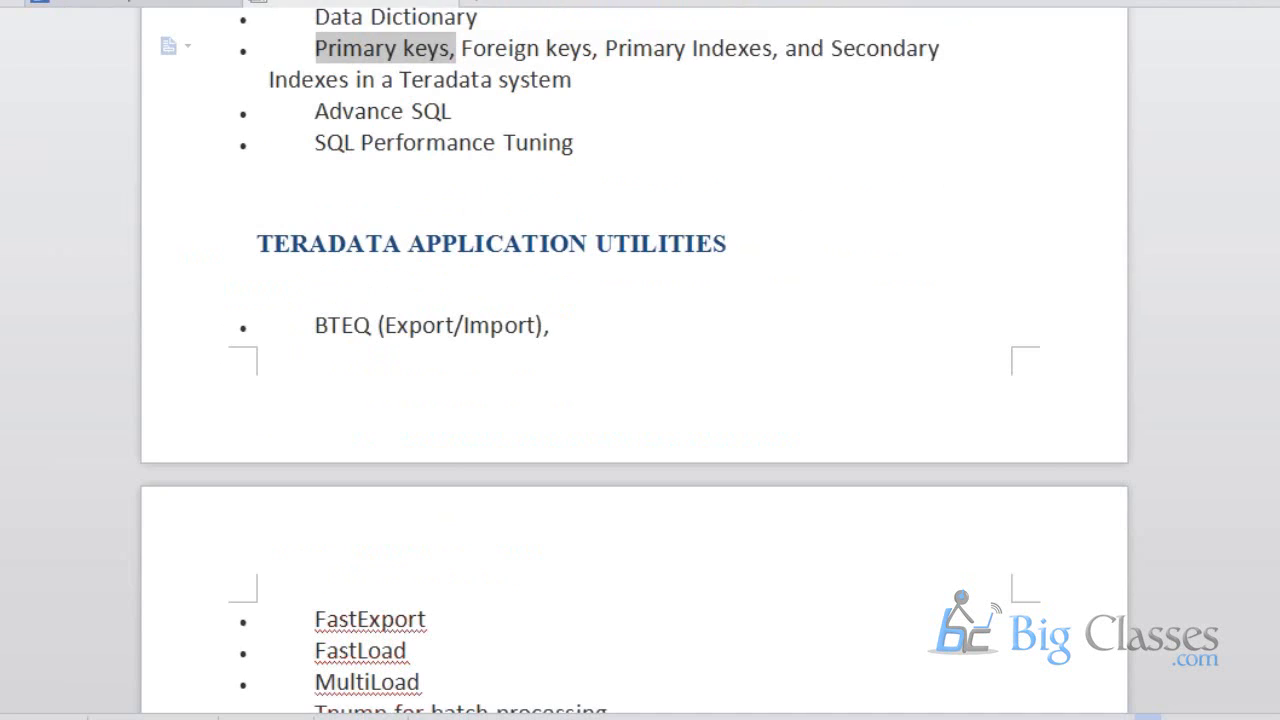
Reveal the full utilities list through Tpump and TPT, resting the caret after FastExport
{"action": "scroll", "scroll_direction": "down", "scroll_amount": 3}
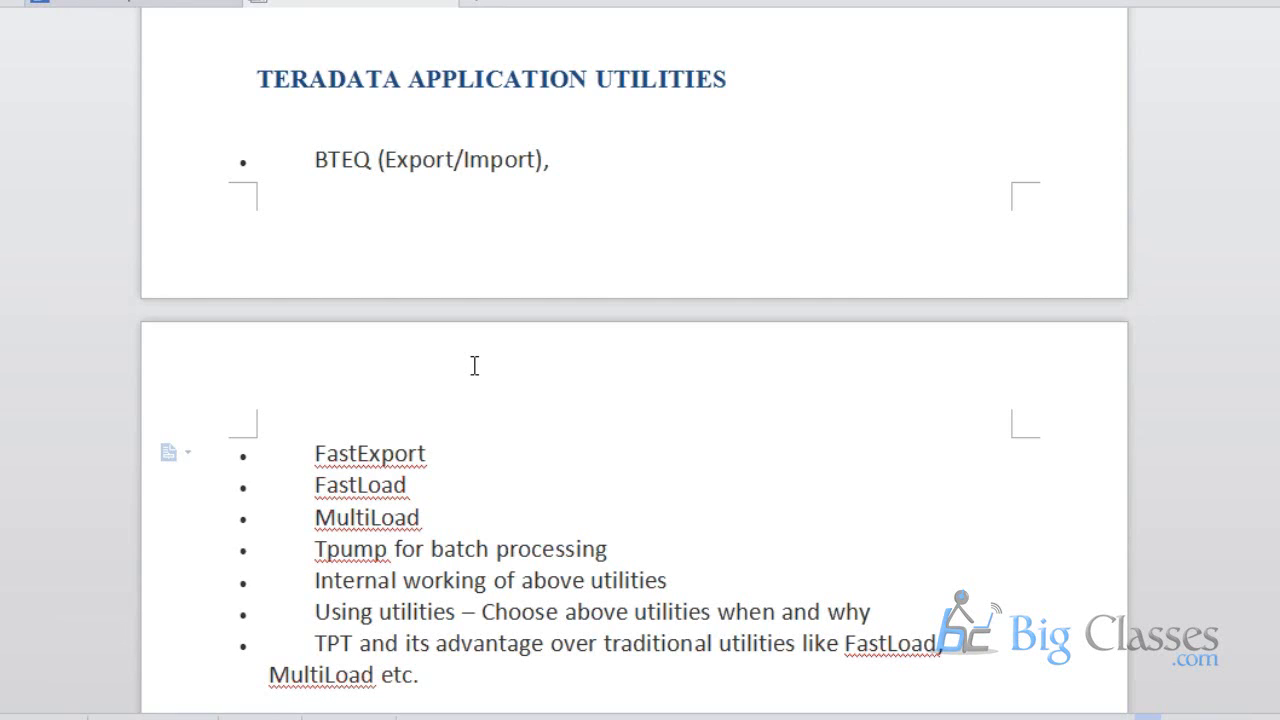
{"action": "left_click", "coordinate": [424, 452]}
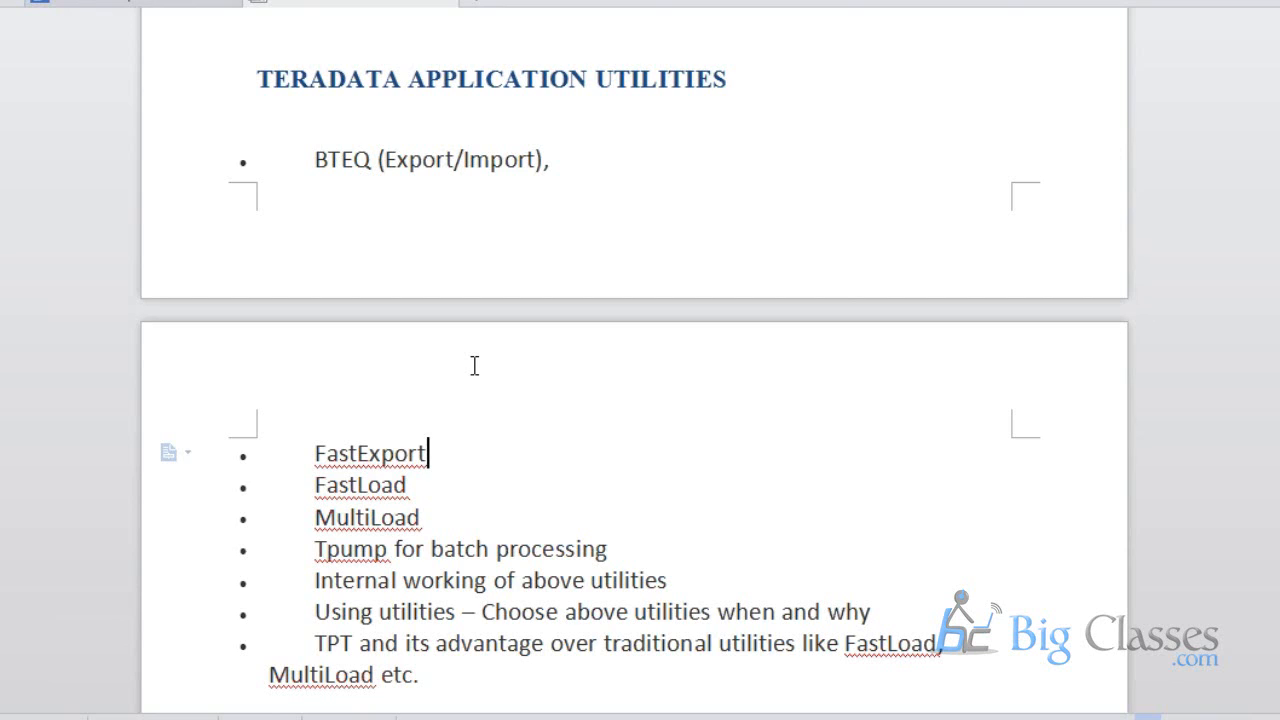
{"action": "mouse_move", "coordinate": [398, 80]}
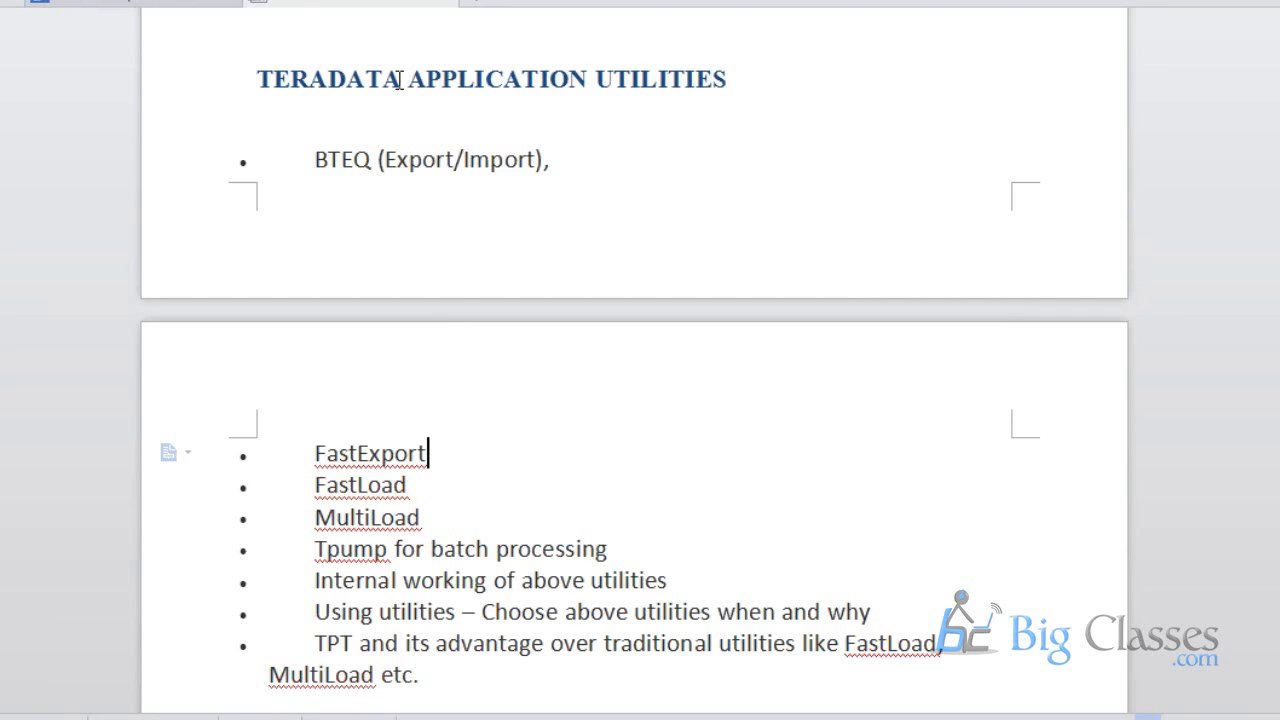